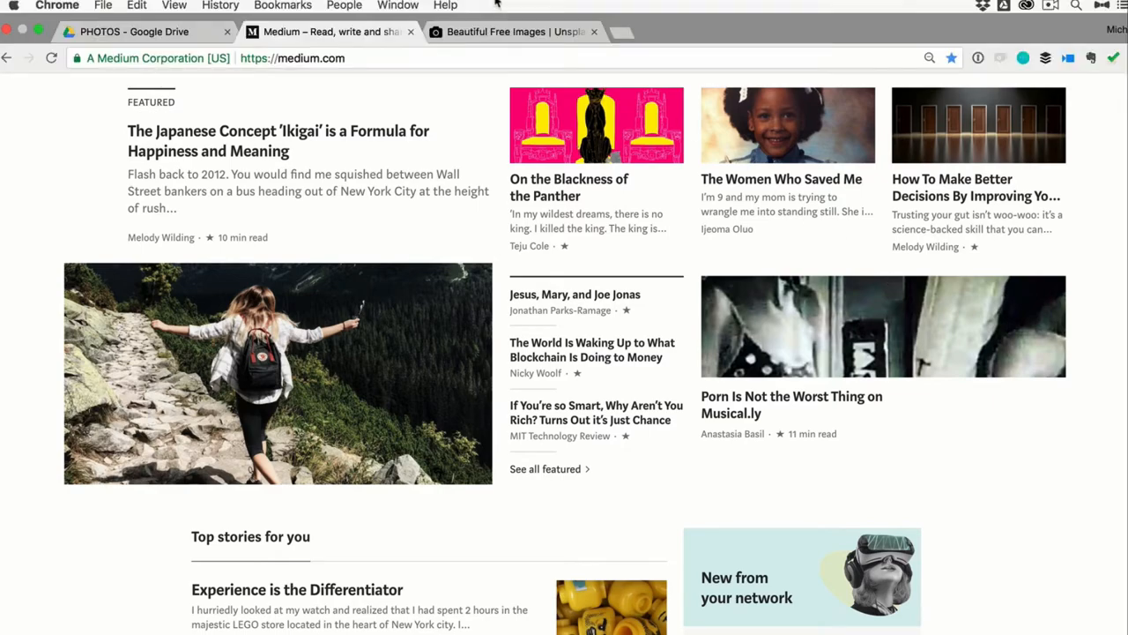
# Browse the trending free photos on Unsplash, then return to the Medium draft
pyautogui.click(516, 31)
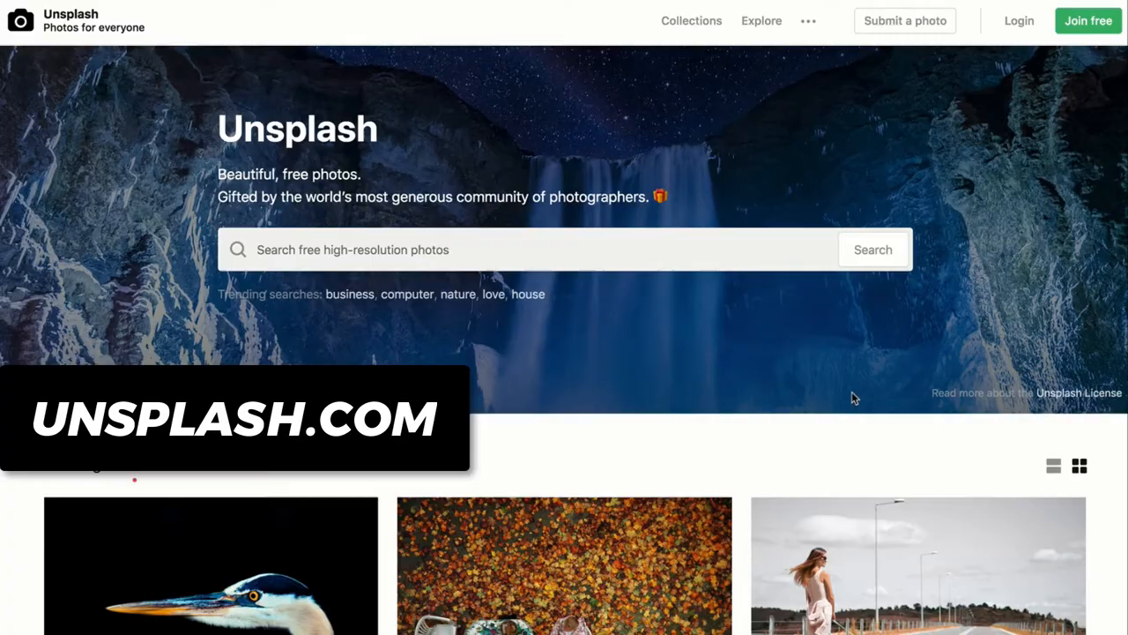
pyautogui.scroll(-3)
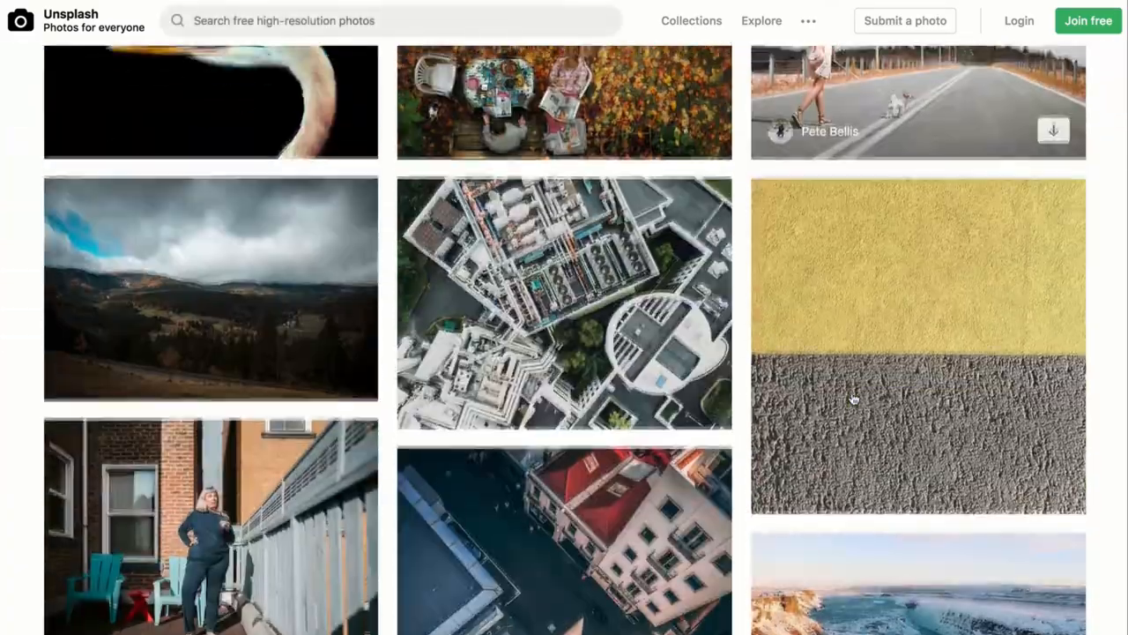
pyautogui.scroll(3)
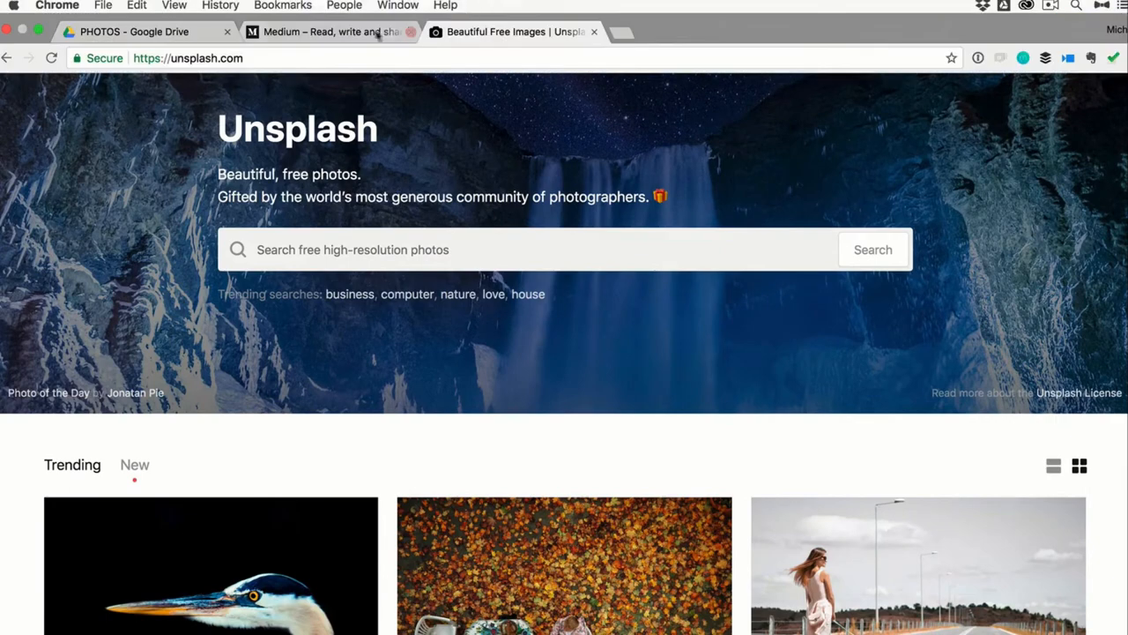
pyautogui.click(331, 32)
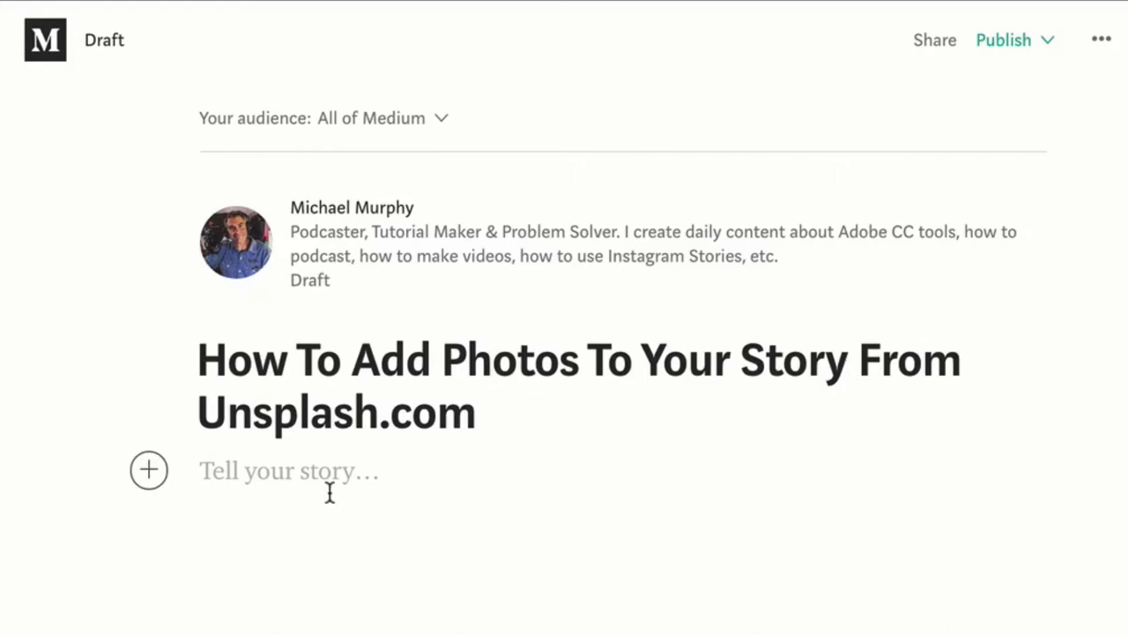
# Type placeholder text 'kjlkjlkjj' in the story body under the title
pyautogui.write('kjlkjlkjj')
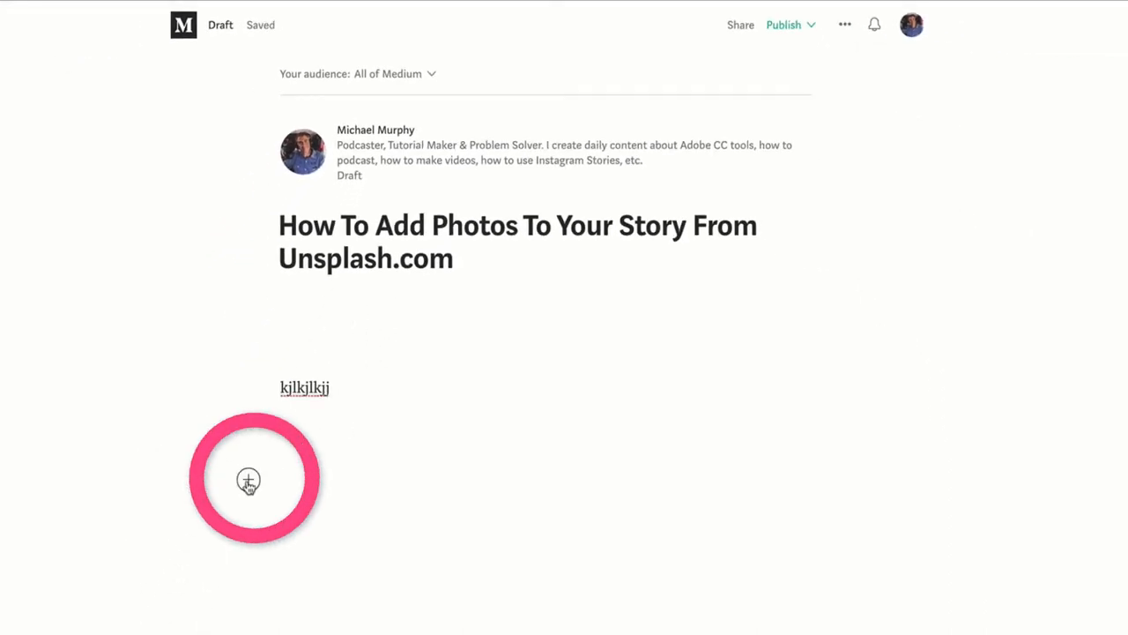
# Insert Kari Shea's dark laptop-on-desk Unsplash photo and start a new line below its caption
pyautogui.click(248, 479)
pyautogui.write('desk')
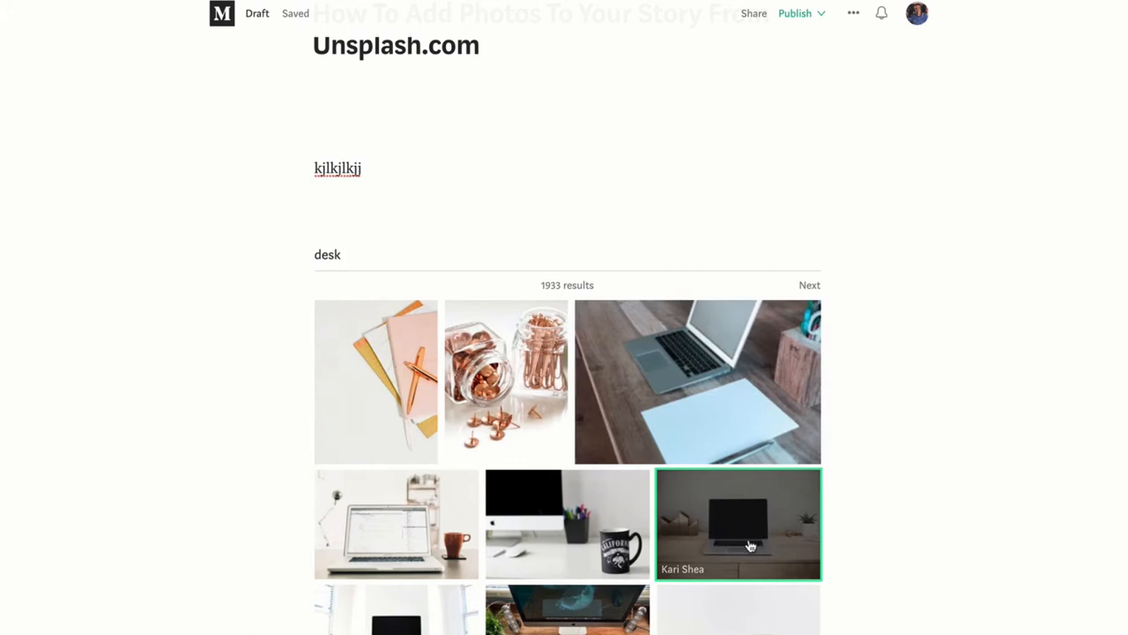
pyautogui.click(739, 523)
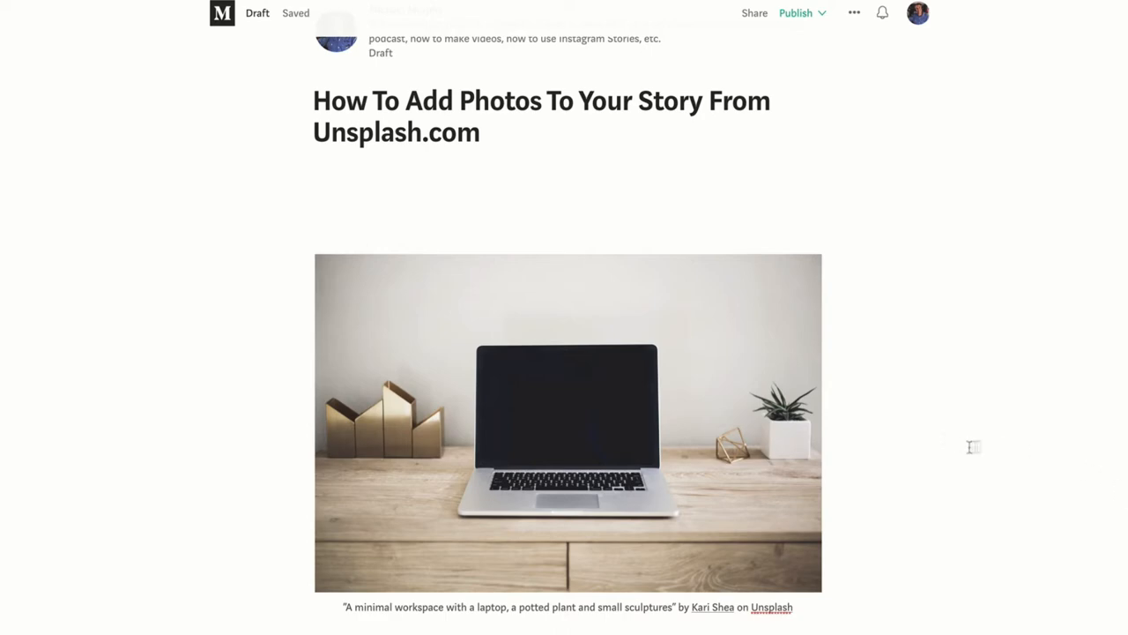
pyautogui.click(568, 422)
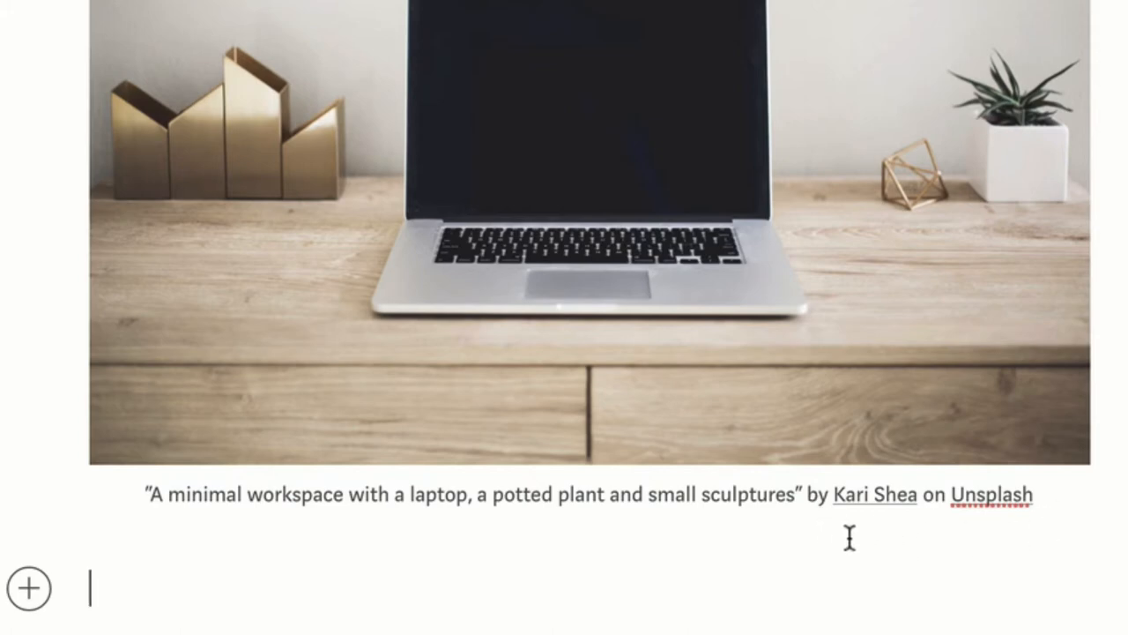
pyautogui.moveTo(804, 476)
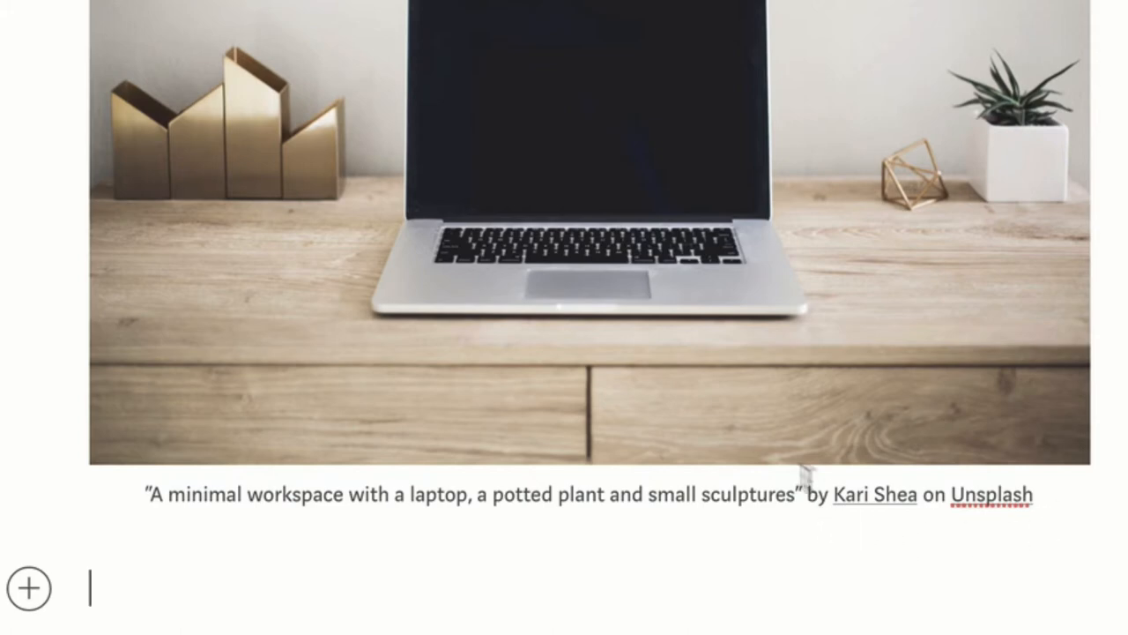
# Leave an empty line between the title and the desk photo
pyautogui.moveTo(148, 494); pyautogui.dragTo(1036, 494)
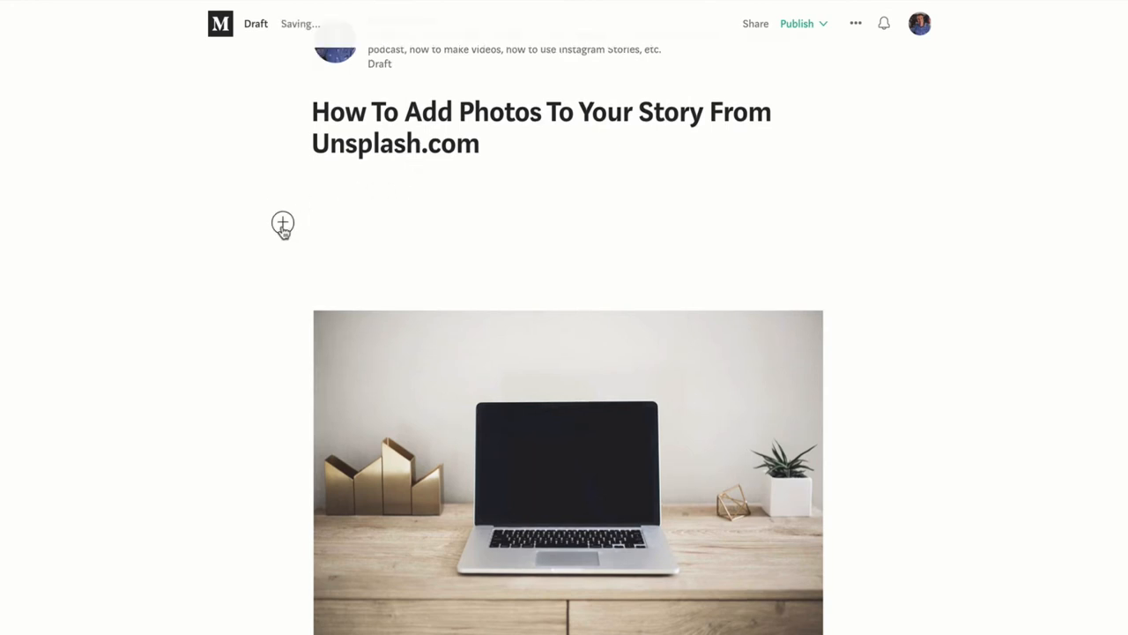
# Search Unsplash for 'podcasting' and insert the microphone photo on the empty line
pyautogui.click(282, 225)
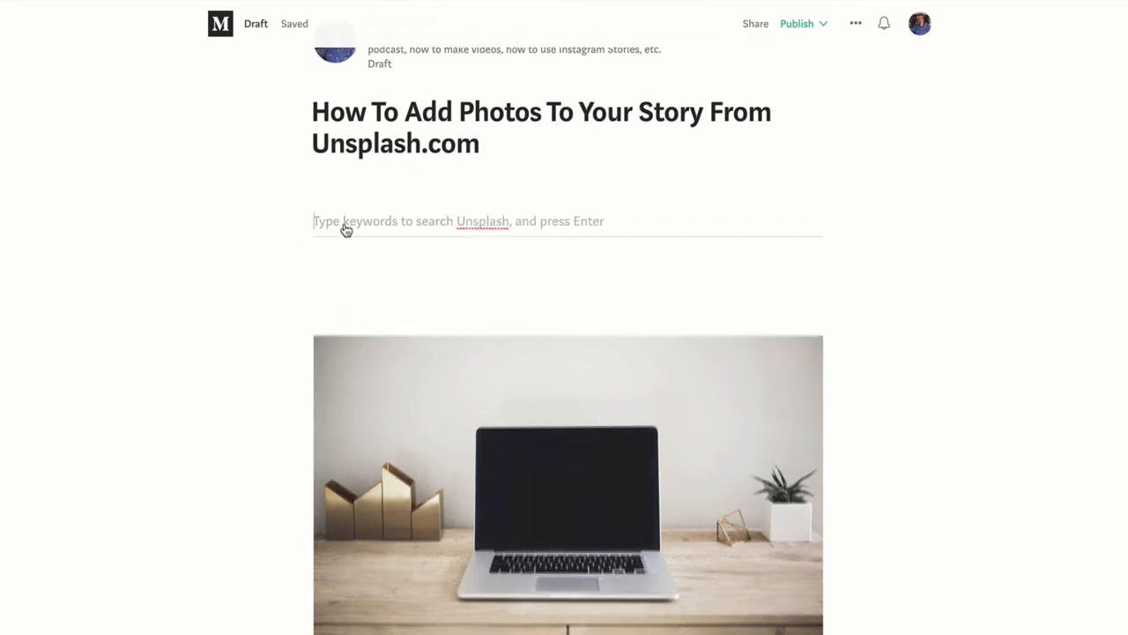
pyautogui.write('p')
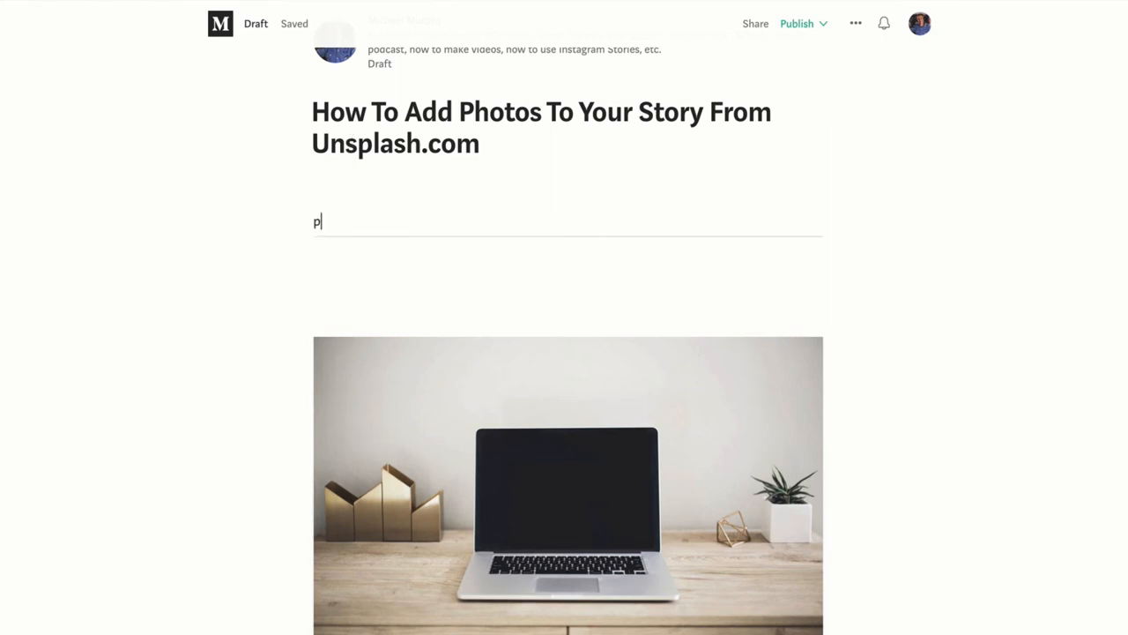
pyautogui.write('odcasting')
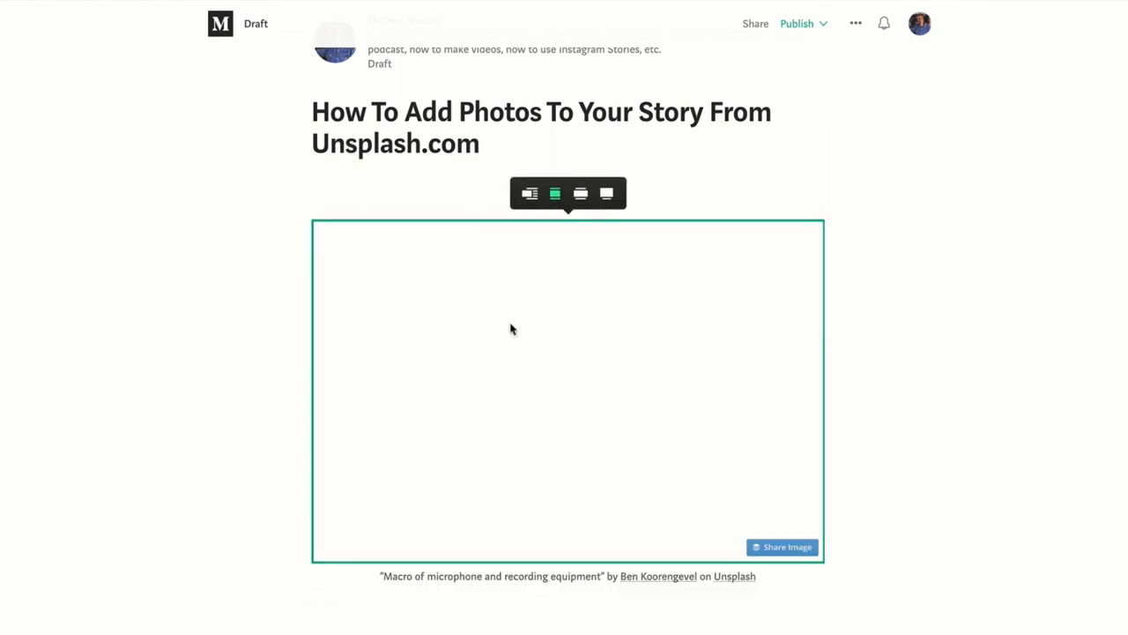
pyautogui.click(606, 193)
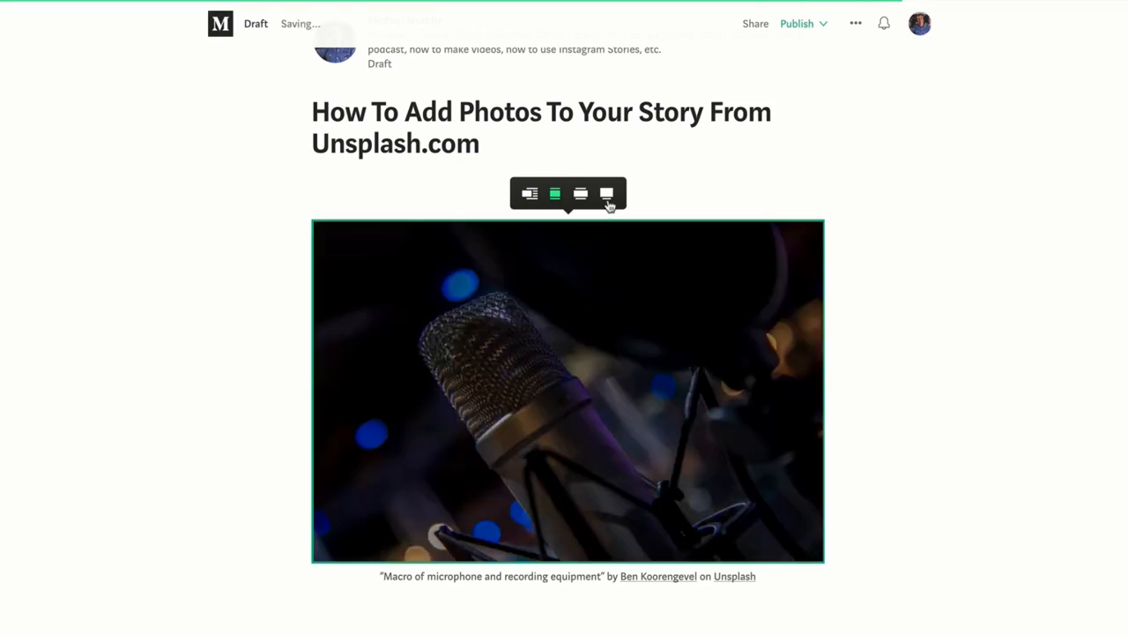
# Stretch the microphone photo to full width and make it the featured image
pyautogui.click(606, 193)
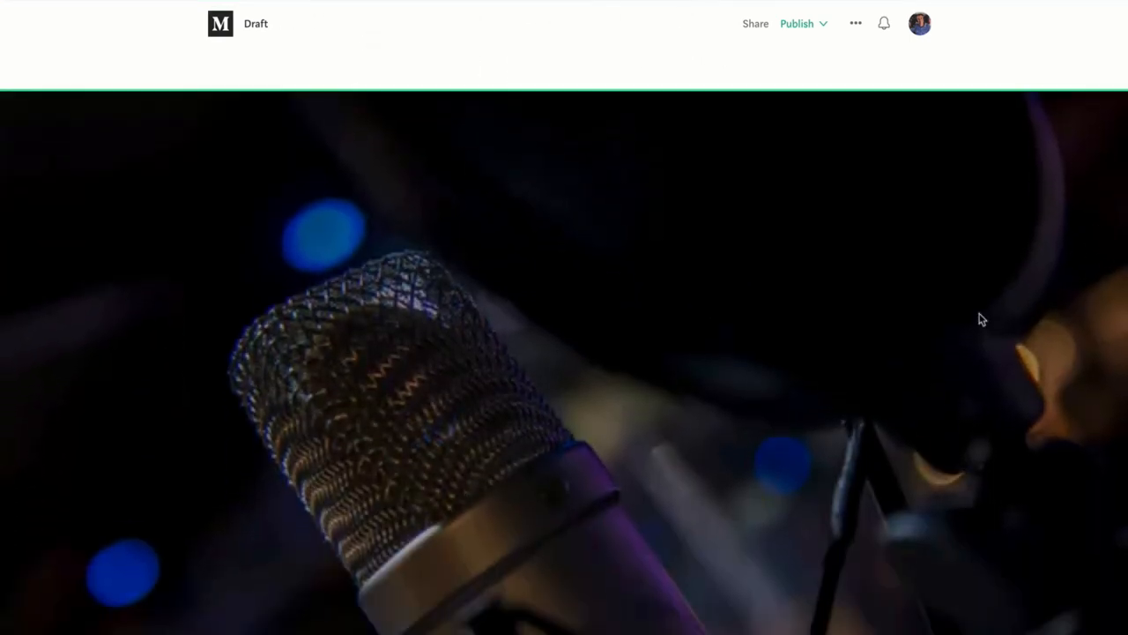
pyautogui.press('shift+f')
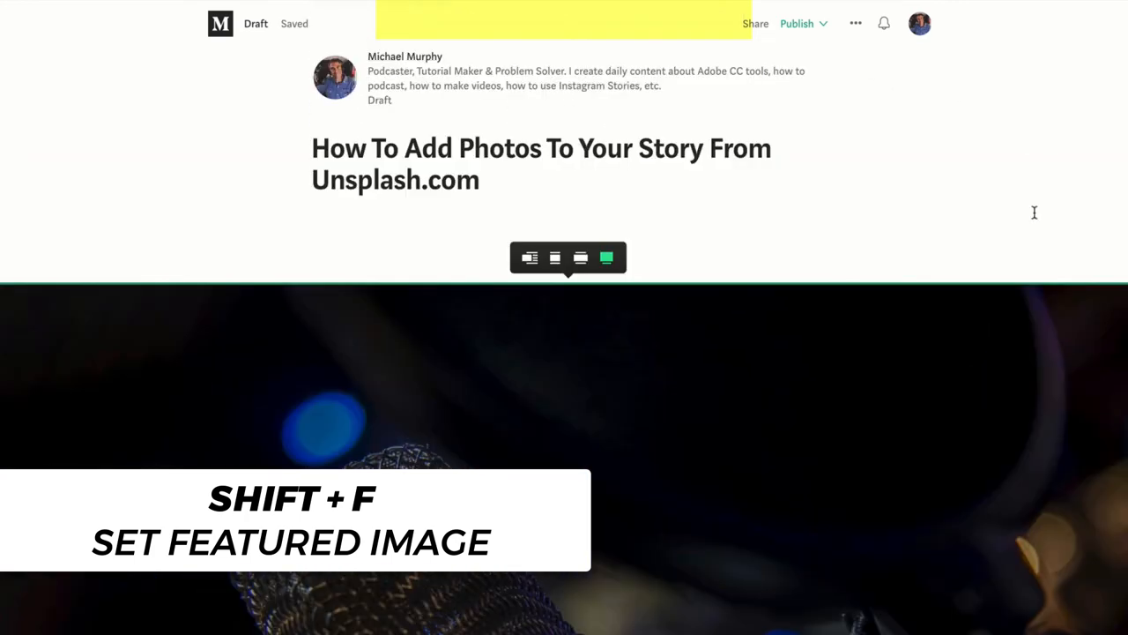
pyautogui.press('shift+f')
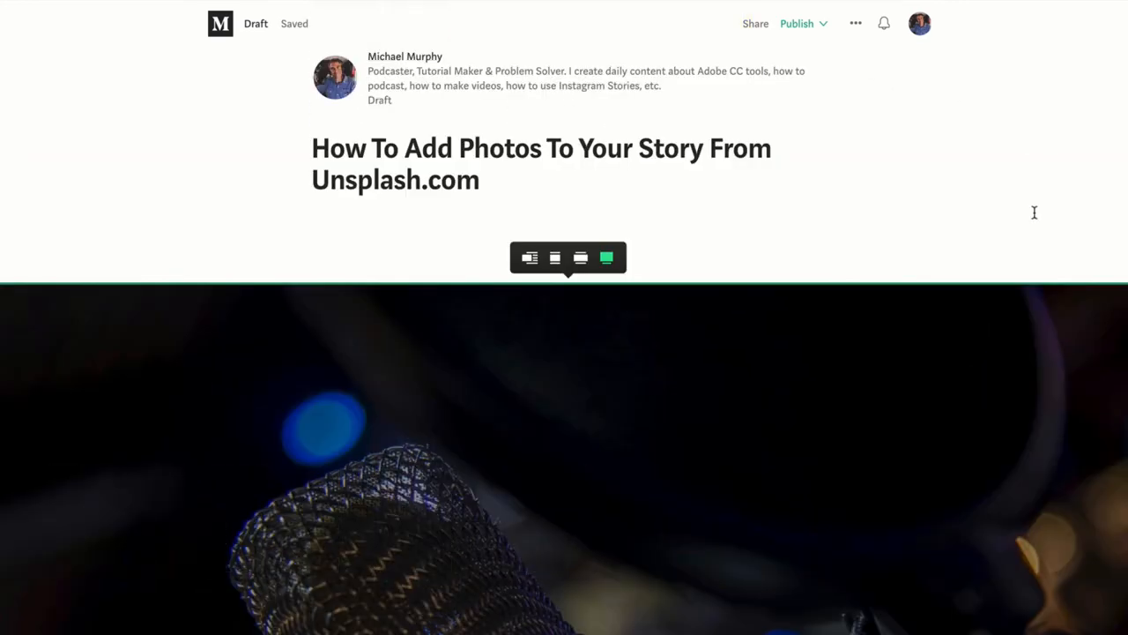